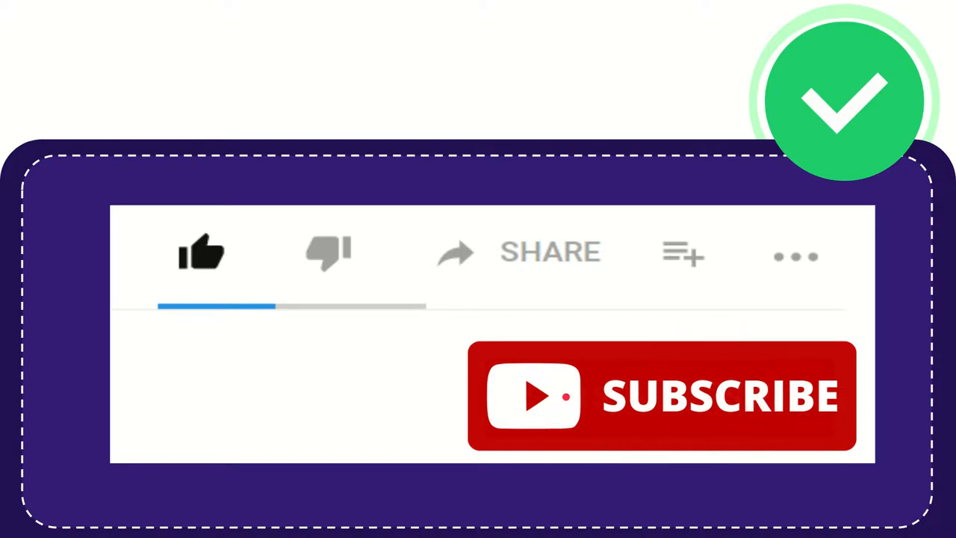
click(202, 253)
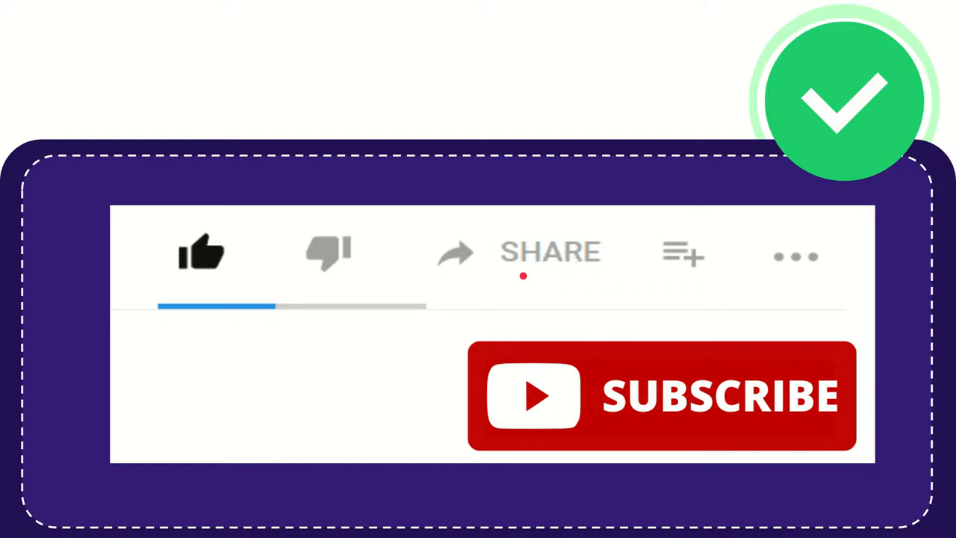
mouse_move(554, 299)
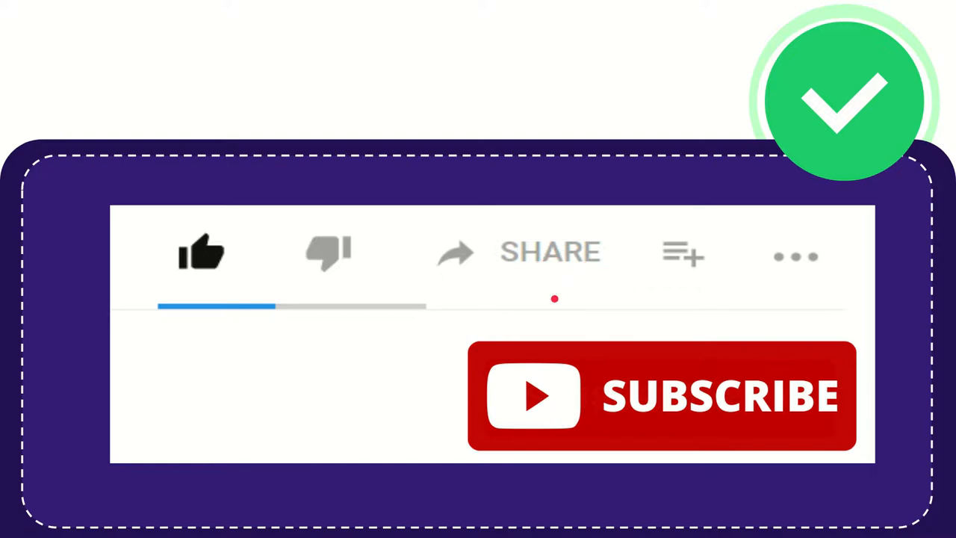